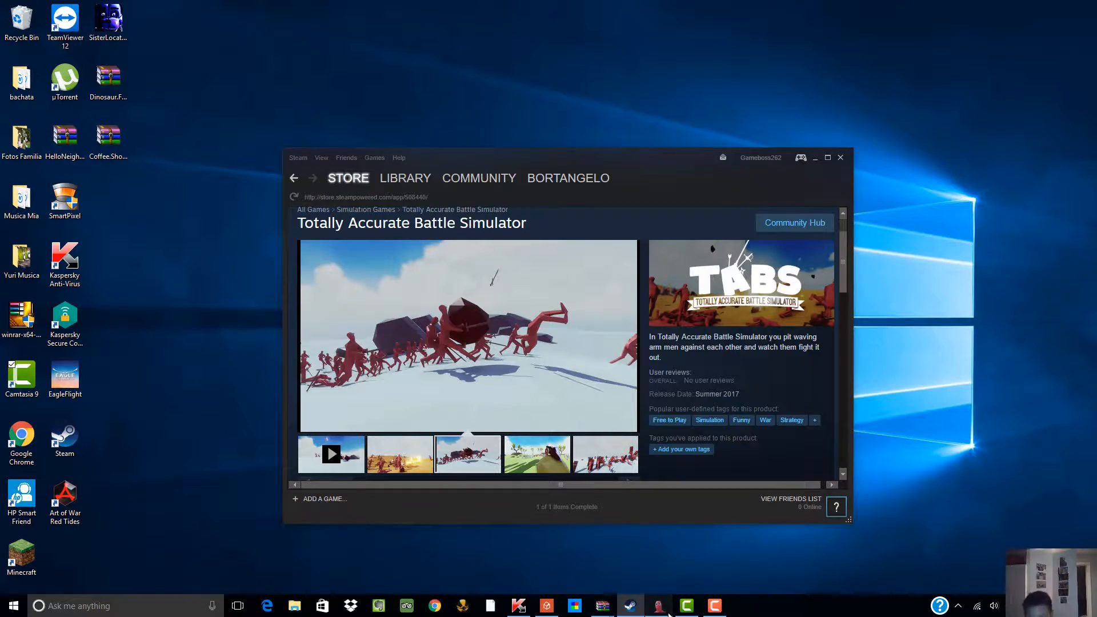
# Step: Launch Totally Accurate Battle Simulator from its Steam page onto the empty Scotland map
pyautogui.click(628, 606)
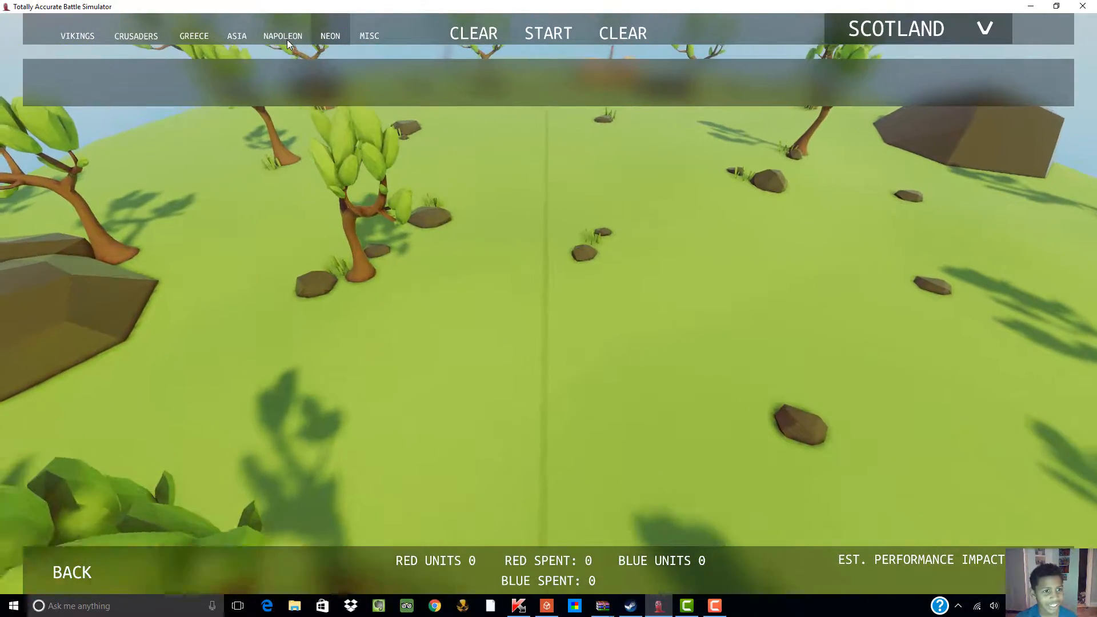
# Step: Place 18 blue 3000-cost units on the right half, spending 54,000
pyautogui.click(283, 35)
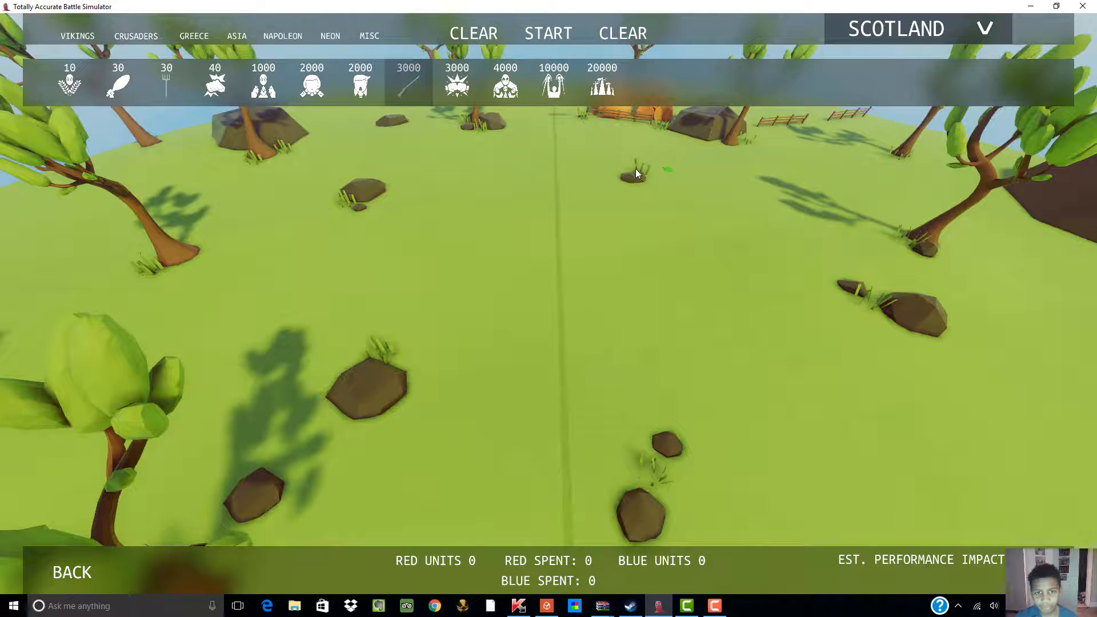
pyautogui.moveTo(665, 262)
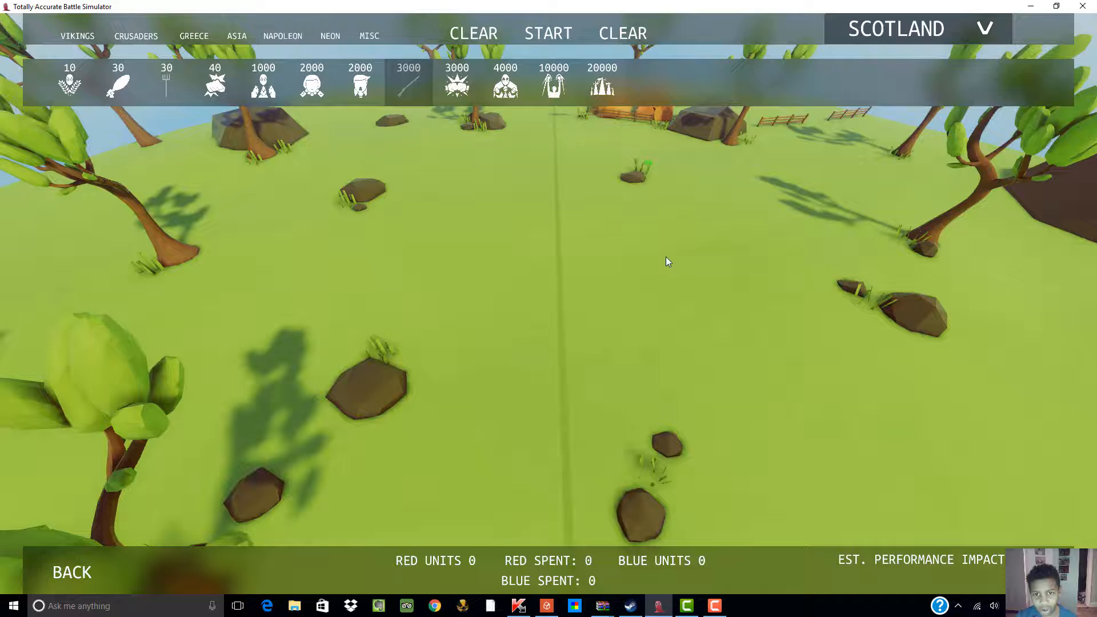
pyautogui.click(408, 80)
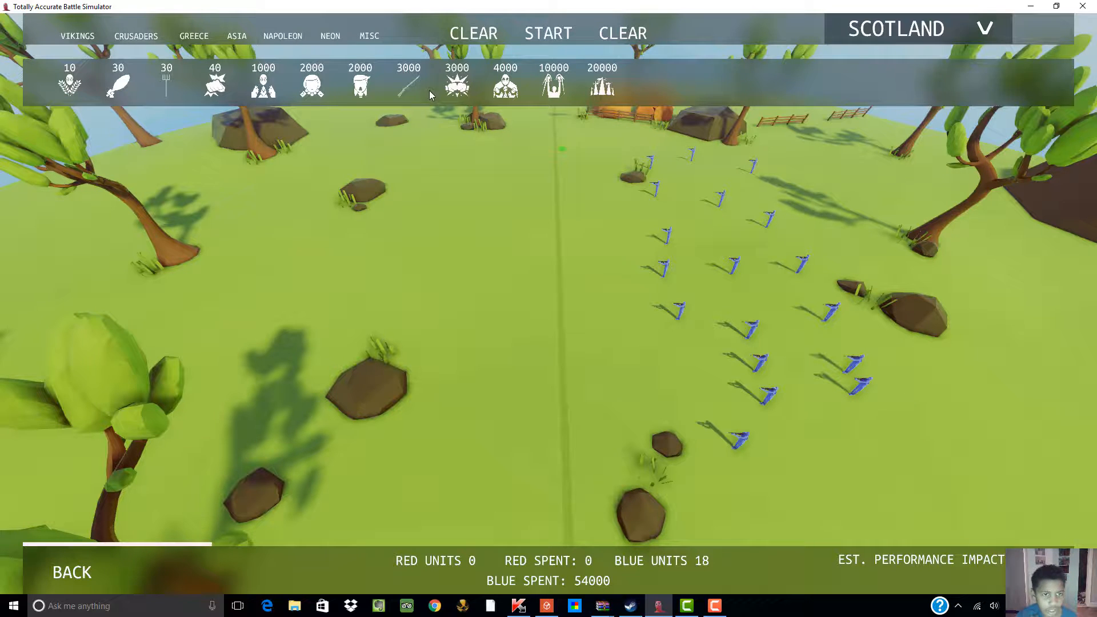
pyautogui.moveTo(360, 84)
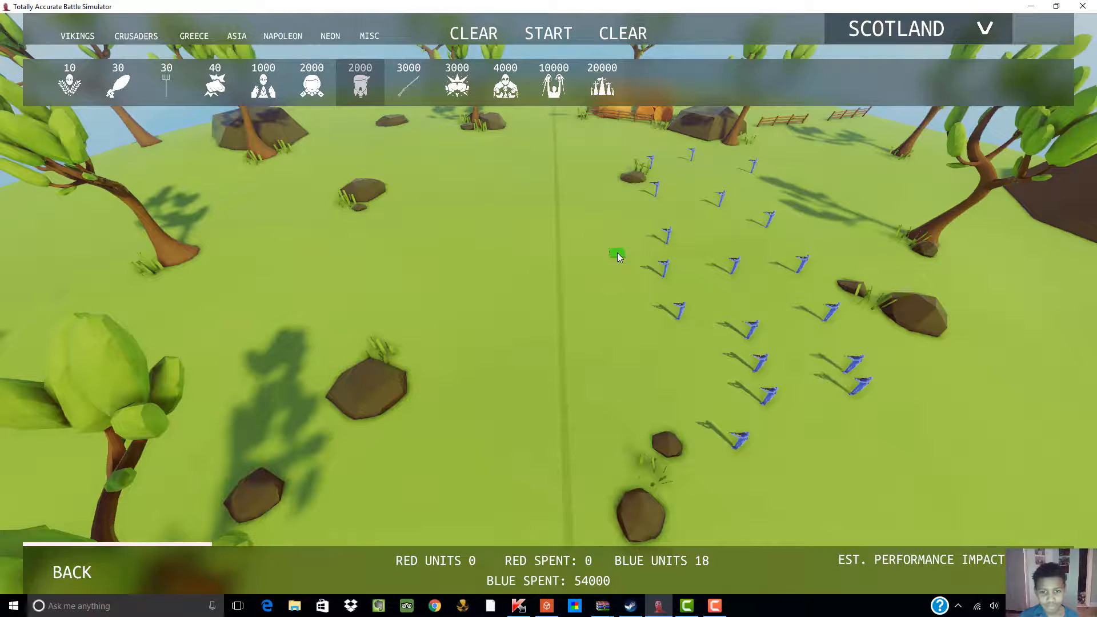
# Step: Add a 19th blue unit and the first 2000-cost red unit on the left
pyautogui.click(312, 82)
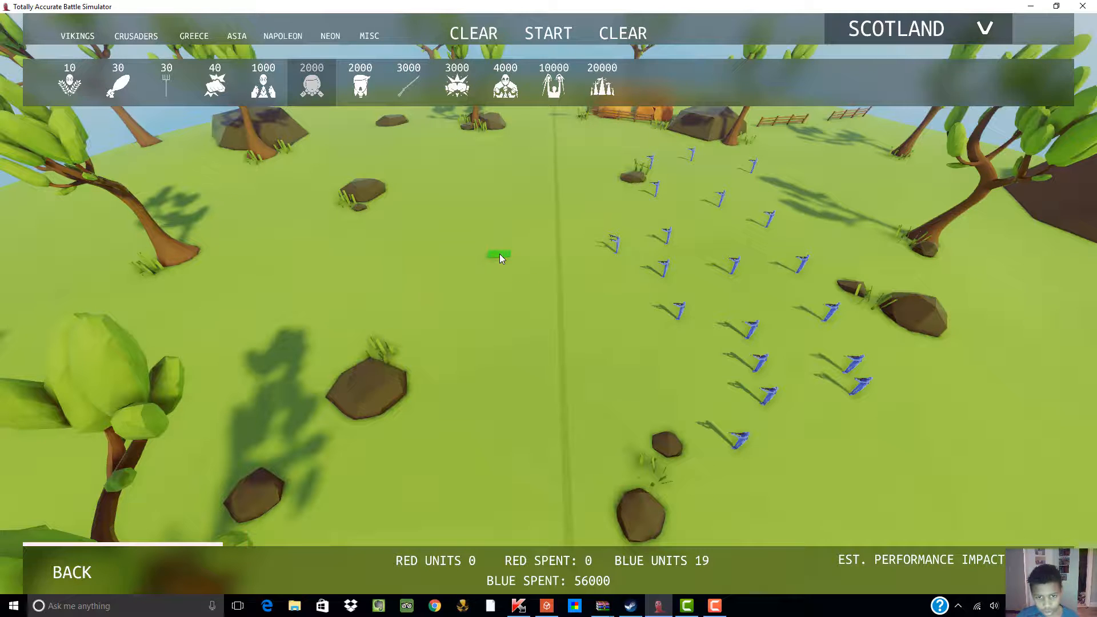
pyautogui.click(497, 254)
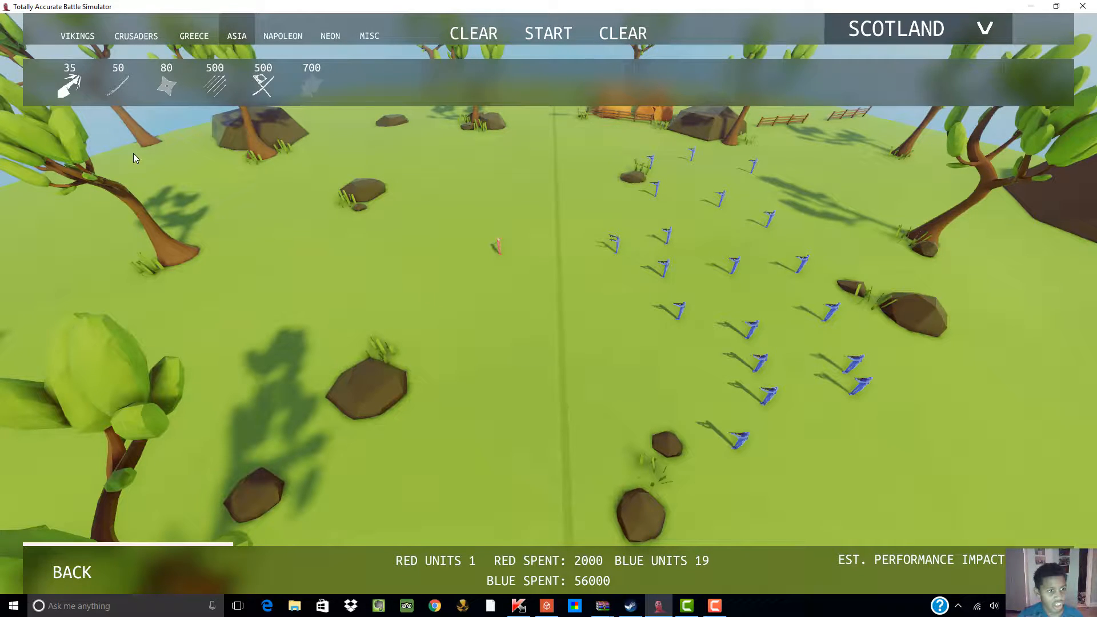
pyautogui.moveTo(262, 81)
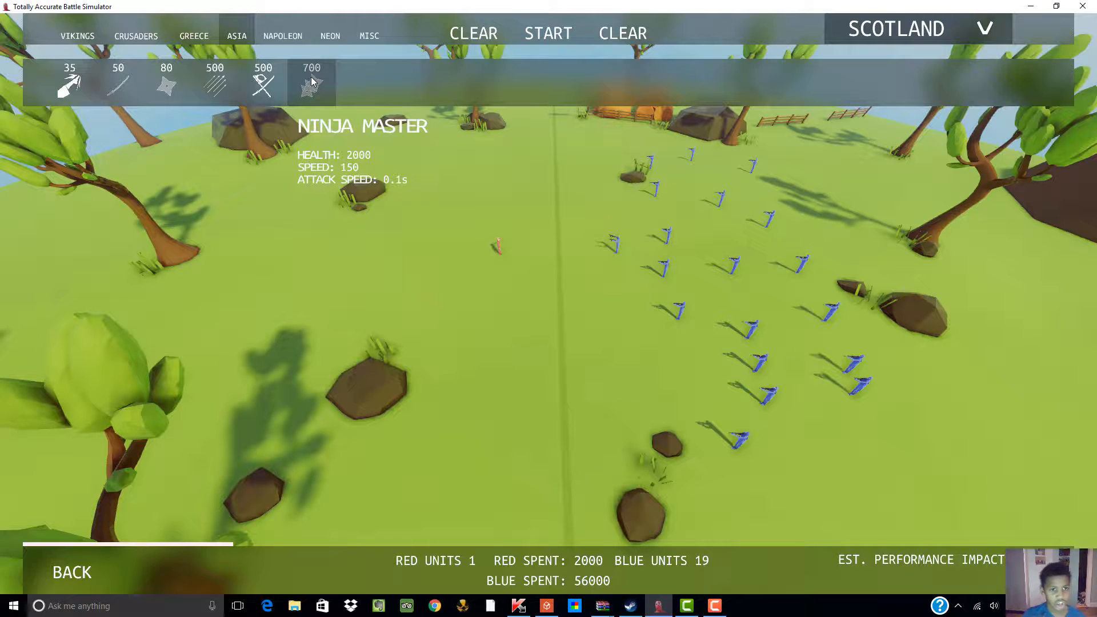
# Step: Place red Ninja Masters and other units across the left half
pyautogui.click(462, 241)
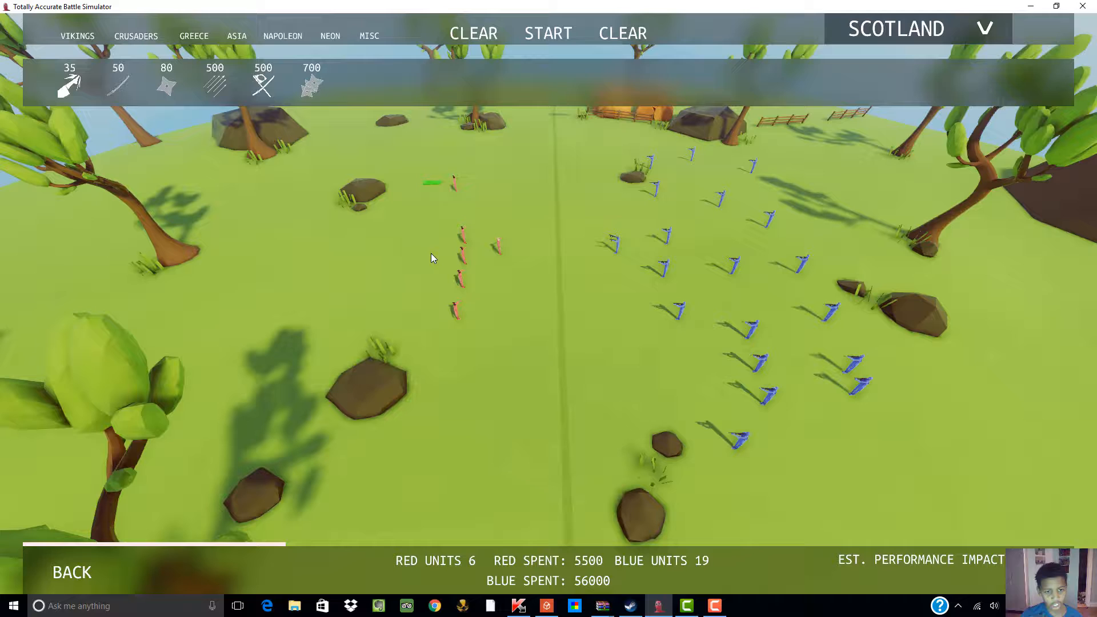
pyautogui.click(431, 258)
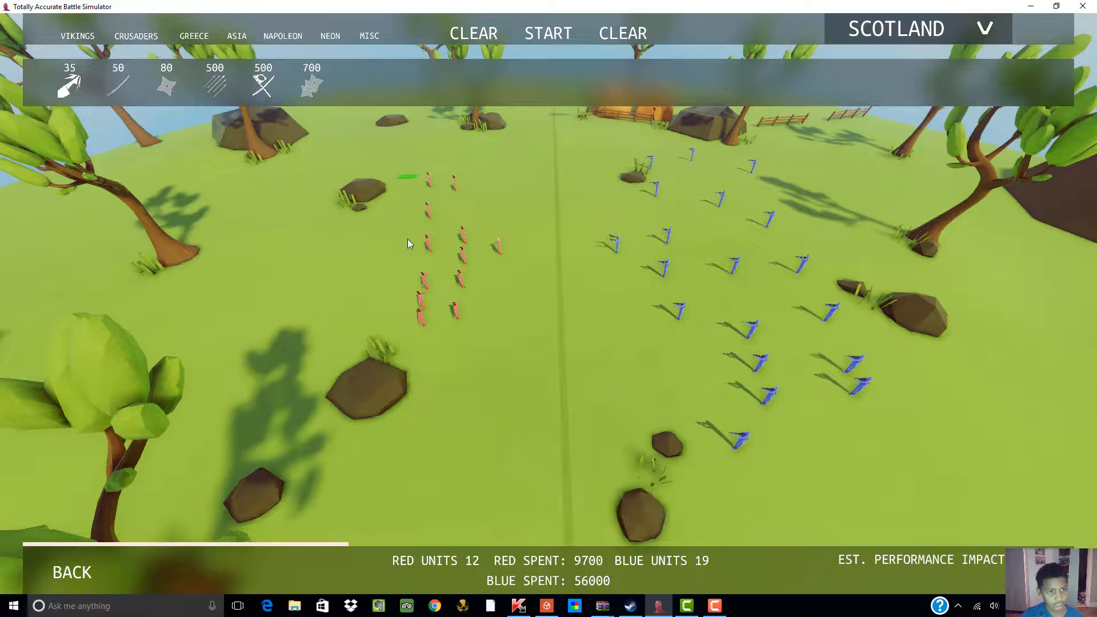
pyautogui.click(262, 82)
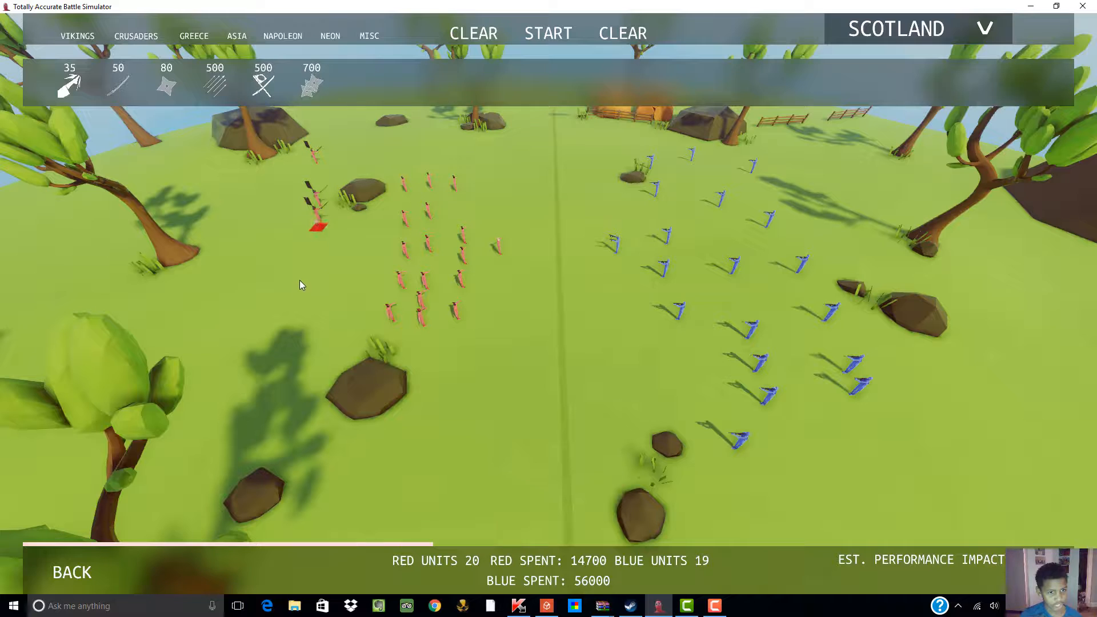
pyautogui.click(215, 80)
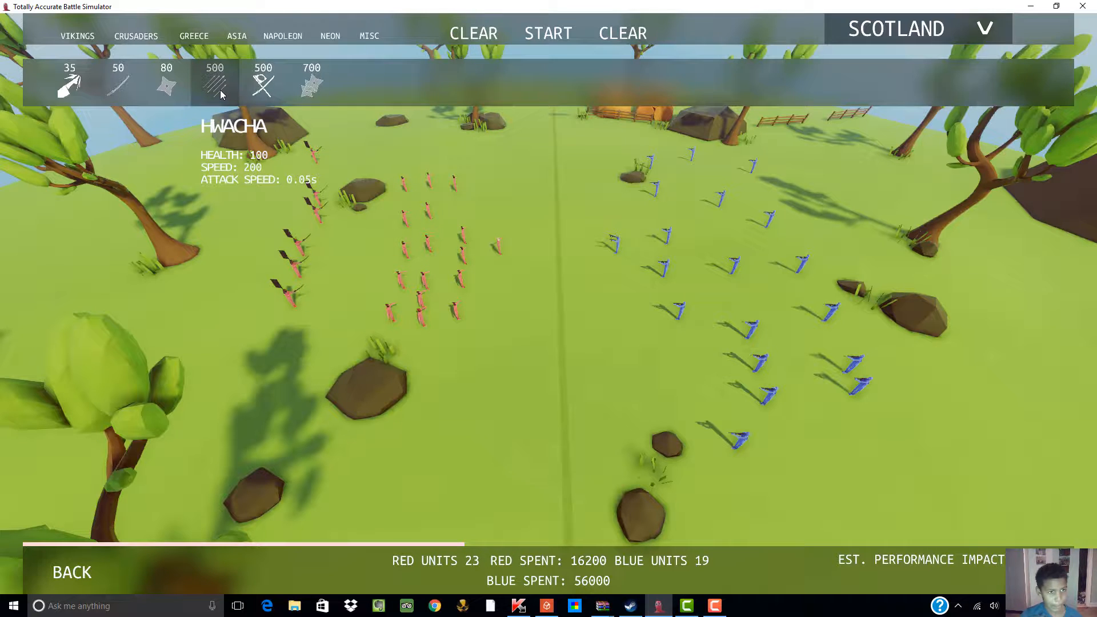
# Step: Place two red Hwachas behind the left formation
pyautogui.click(482, 188)
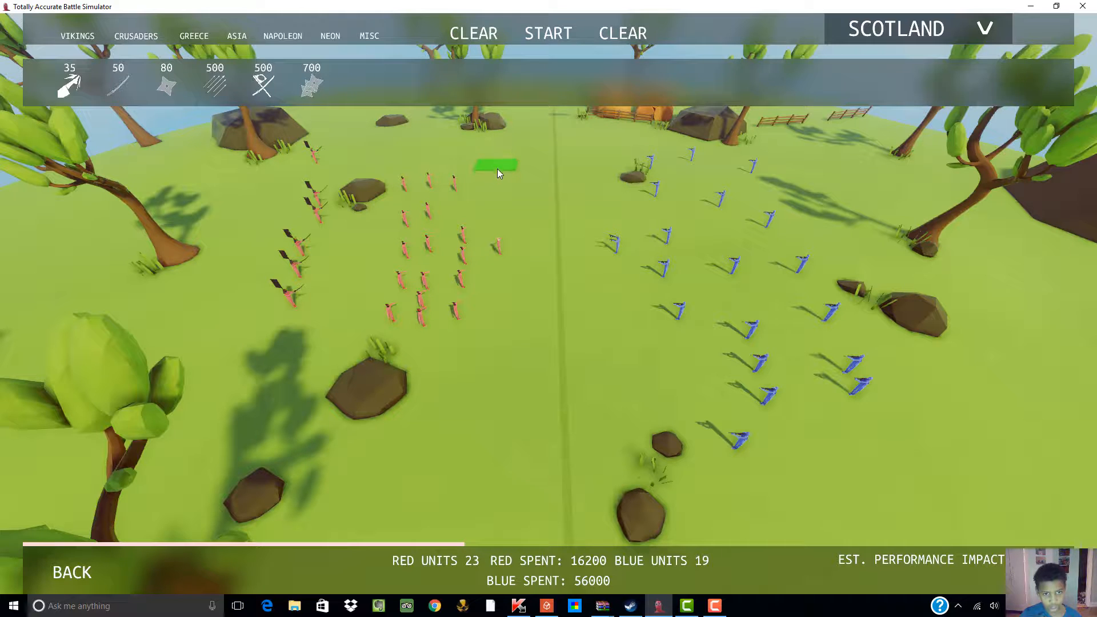
pyautogui.click(473, 310)
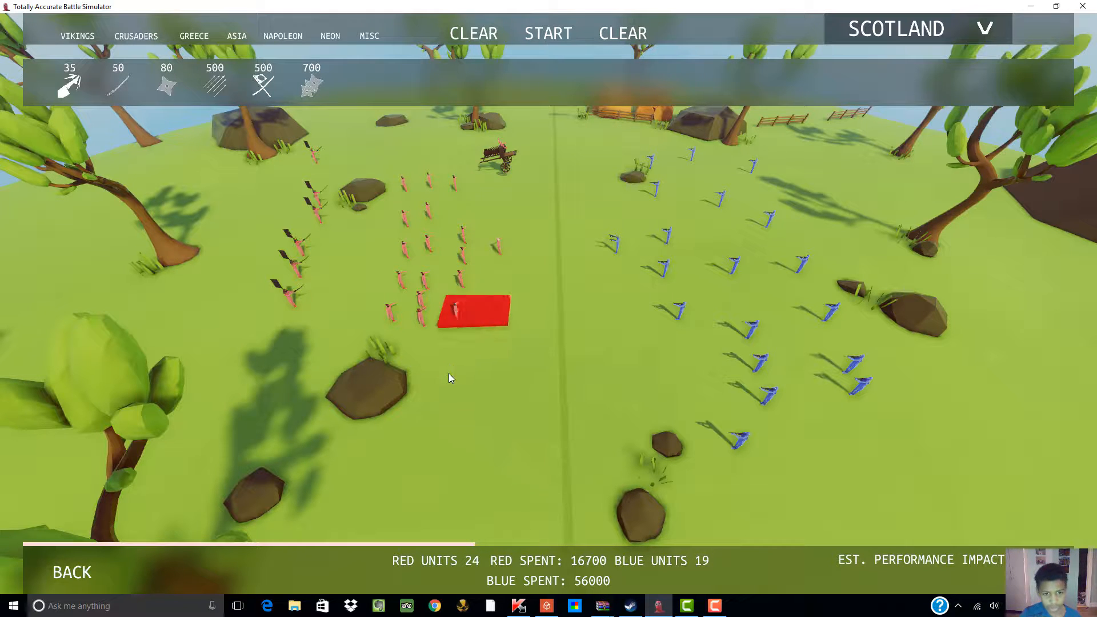
pyautogui.click(455, 420)
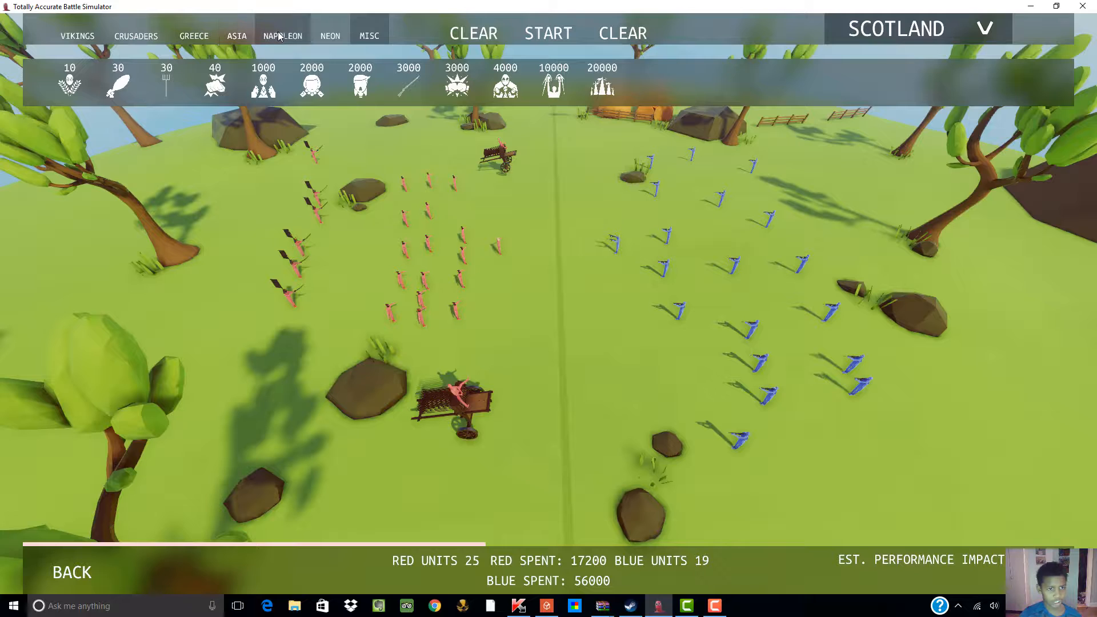
# Step: Add a column of 80-cost NAPOLEON blue units, reaching 28 units and 56,720 spent
pyautogui.click(283, 35)
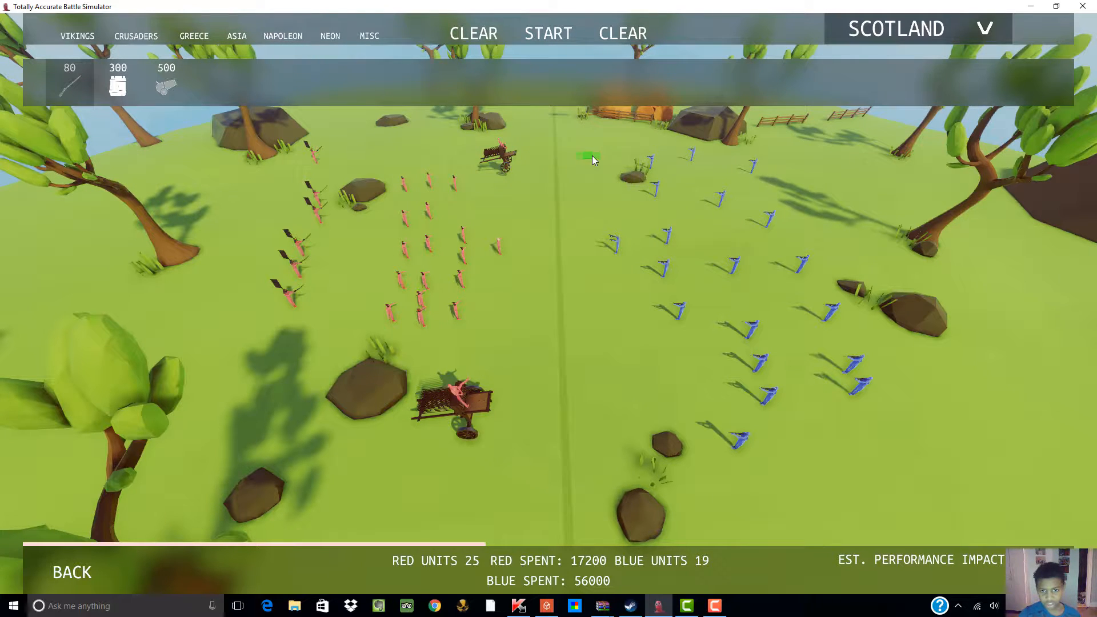
pyautogui.click(590, 204)
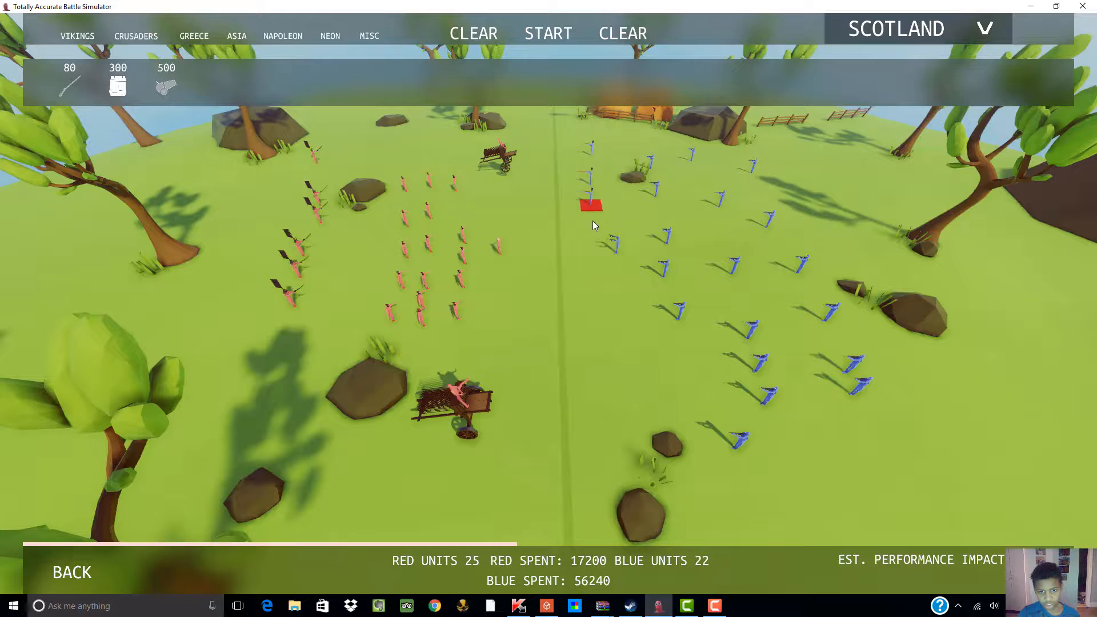
pyautogui.click(607, 287)
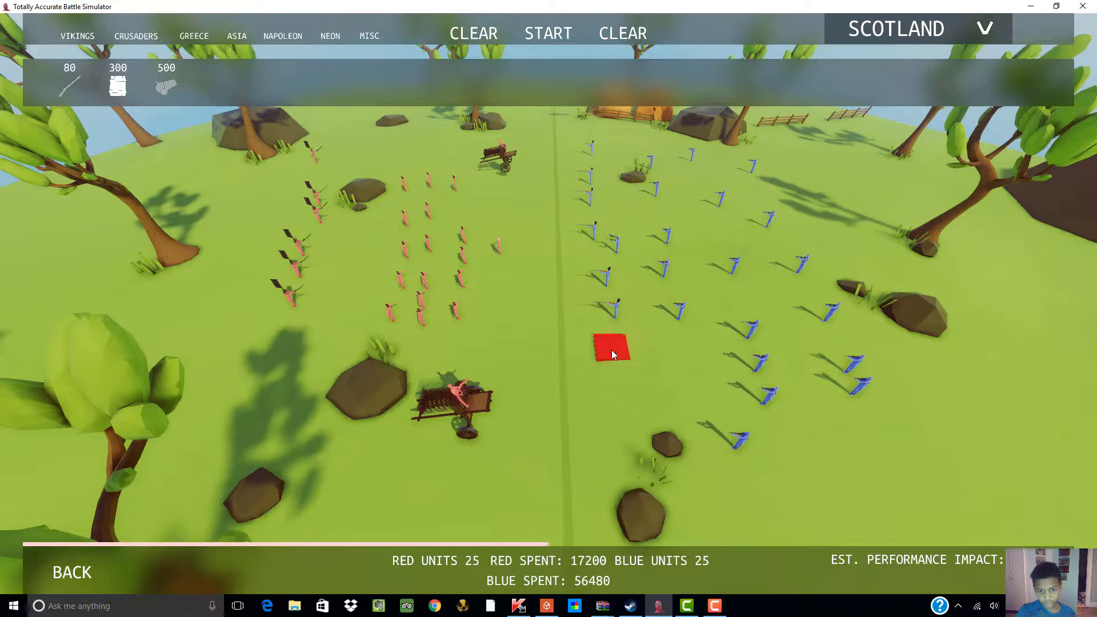
pyautogui.click(619, 409)
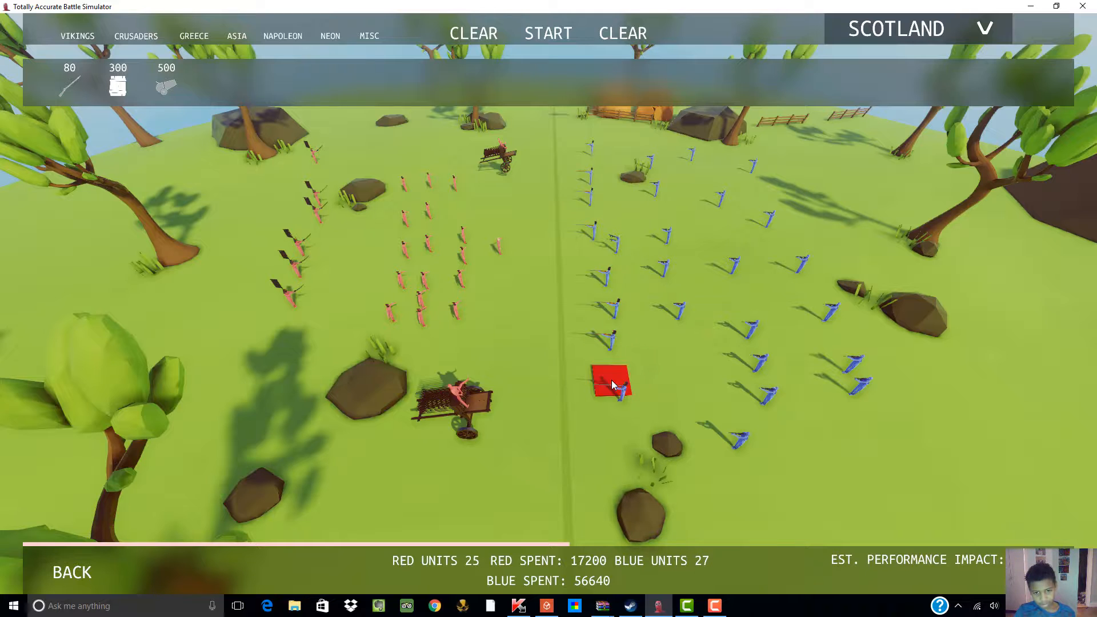
pyautogui.click(611, 384)
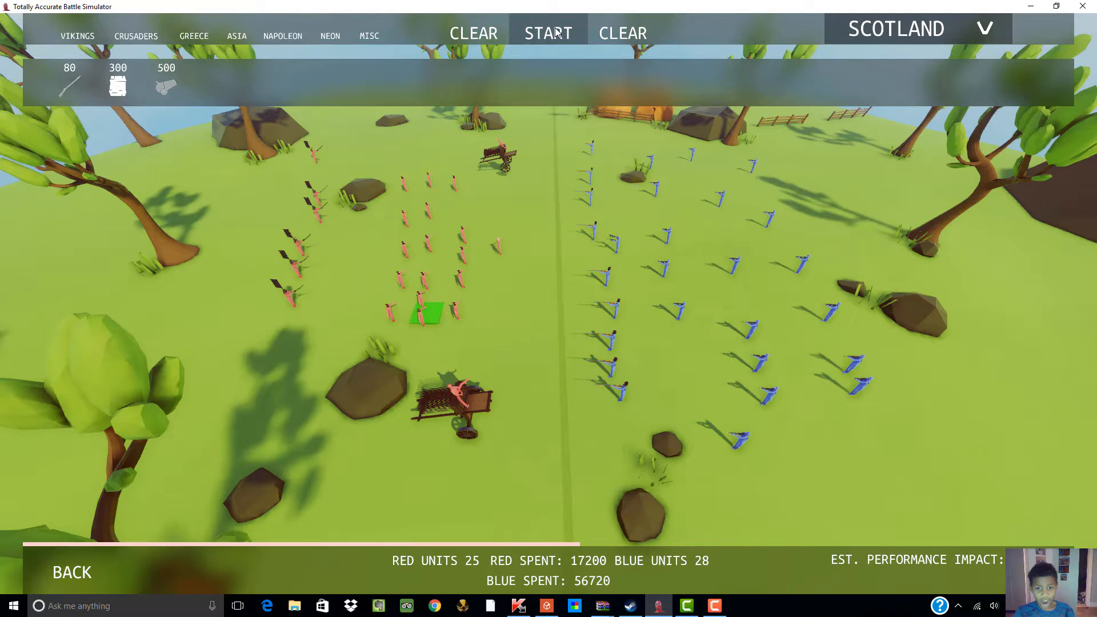
# Step: Run the battle until red wins, then clear all remaining units
pyautogui.click(548, 32)
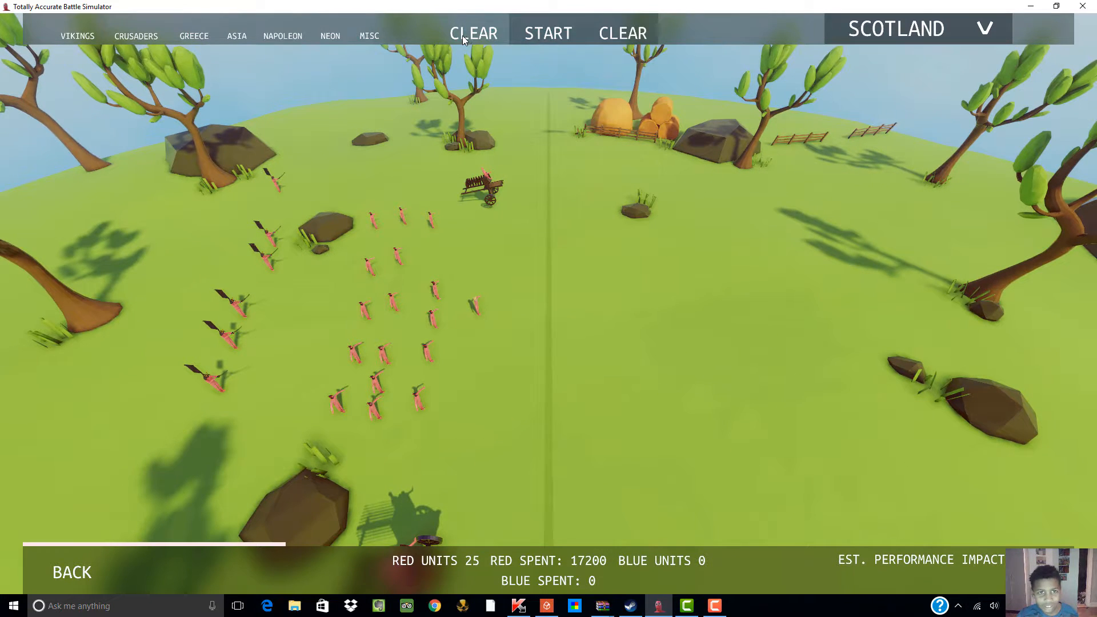
pyautogui.click(473, 33)
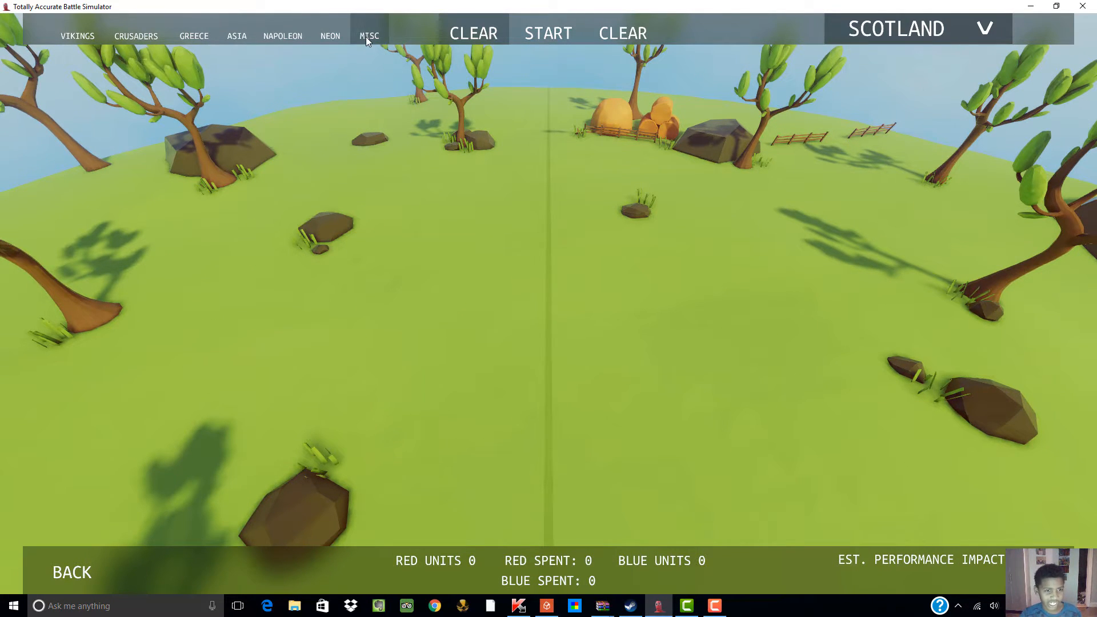
pyautogui.click(370, 35)
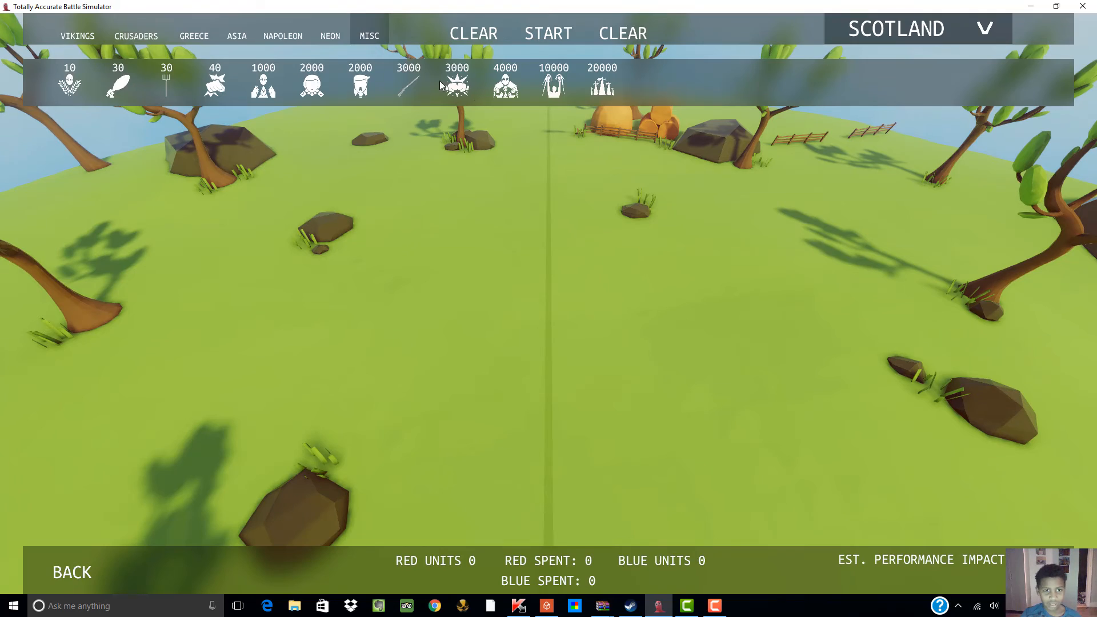